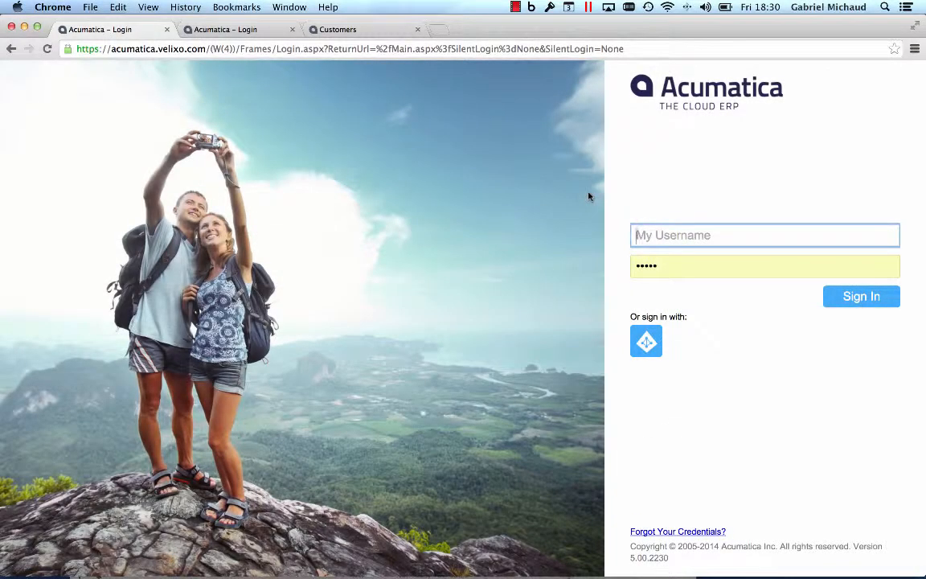
# Sign in as admin to the cloud site and land on the New York Company dashboard
pyautogui.write('ad')
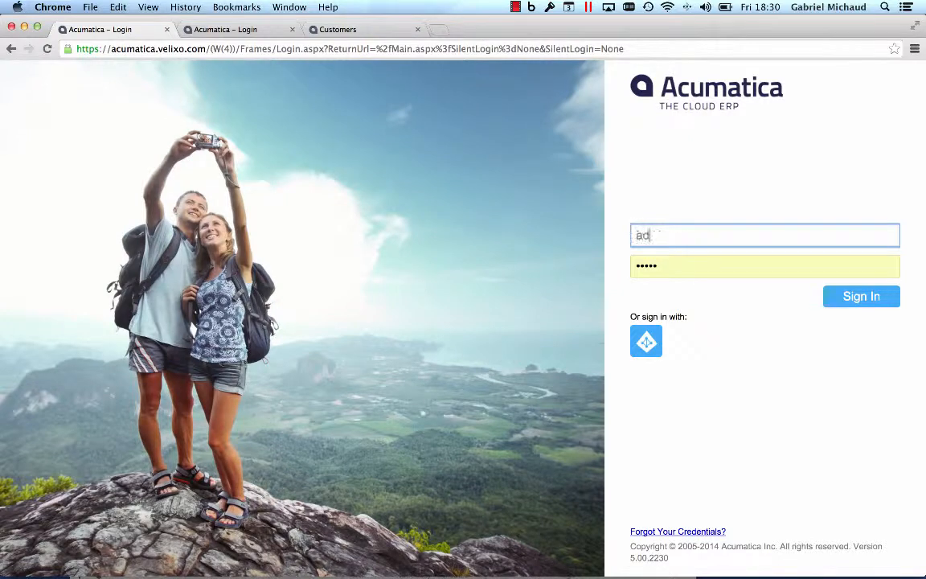
pyautogui.click(861, 295)
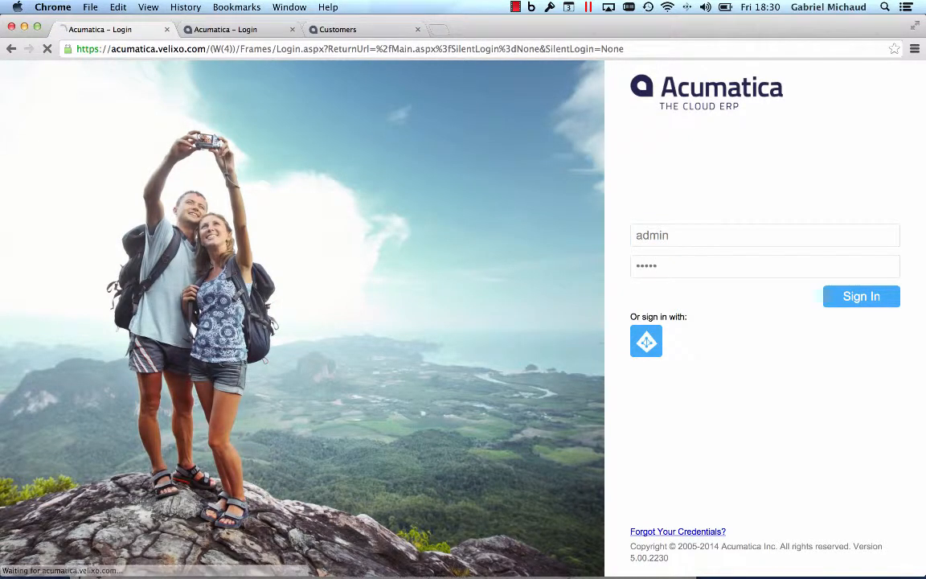
pyautogui.click(861, 295)
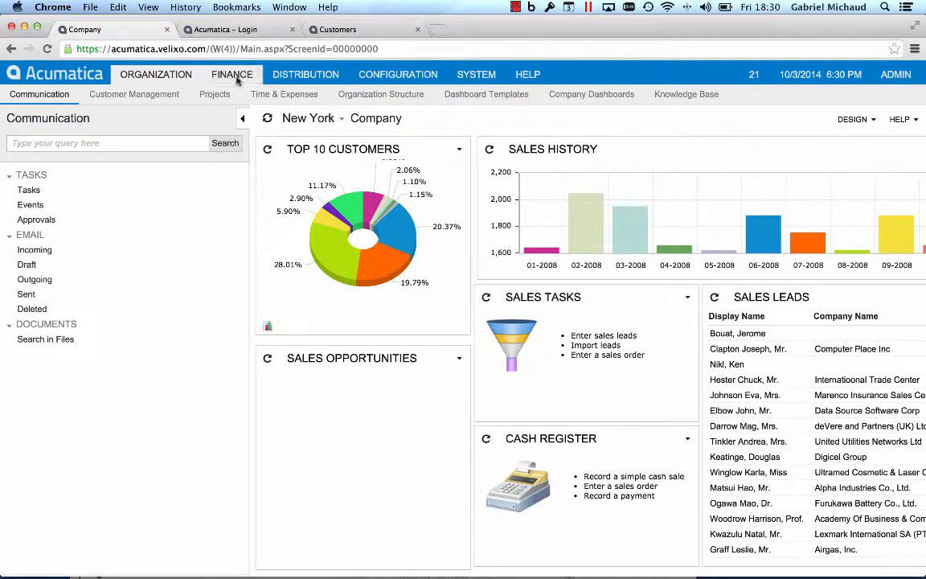
# Reach a blank Invoices and Memos form via Finance > Accounts Receivable
pyautogui.click(231, 73)
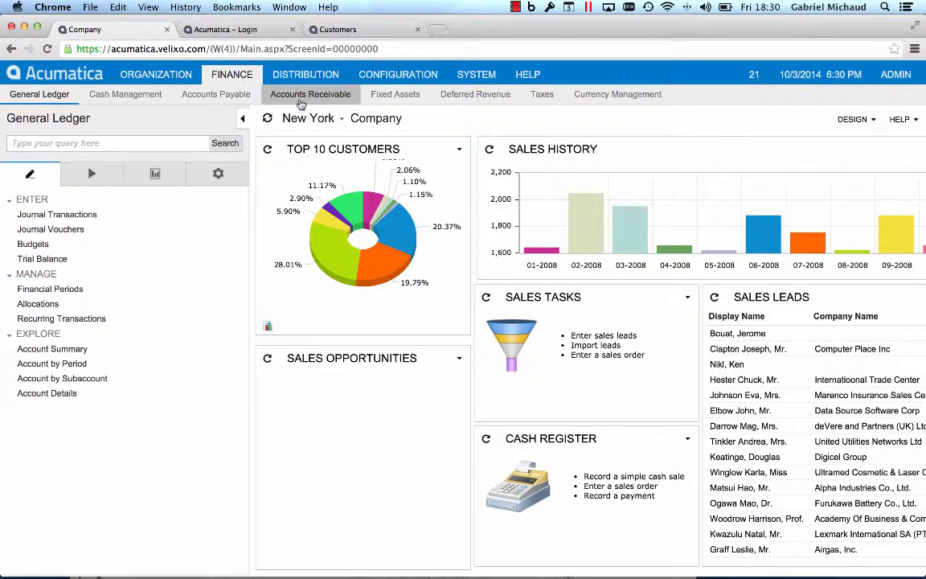
pyautogui.click(311, 93)
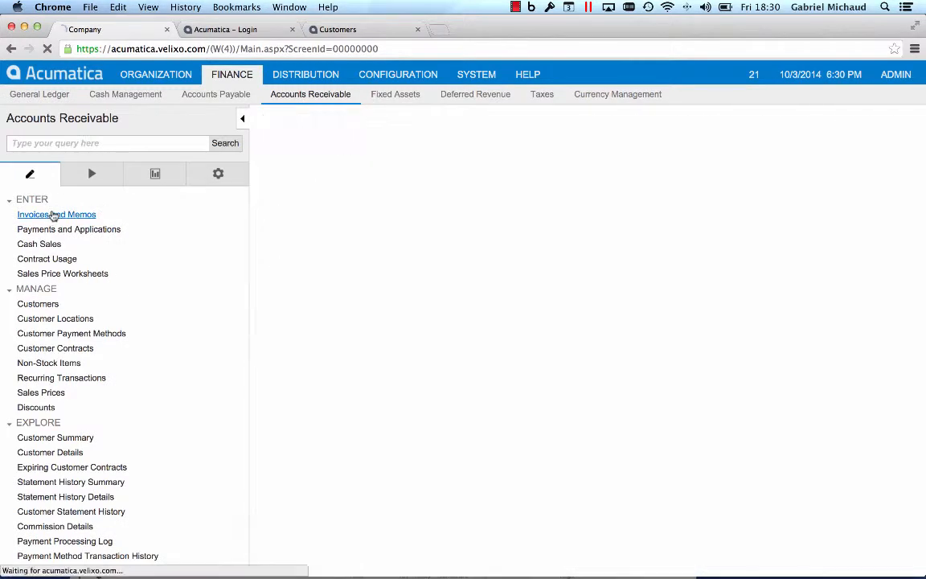
pyautogui.click(56, 214)
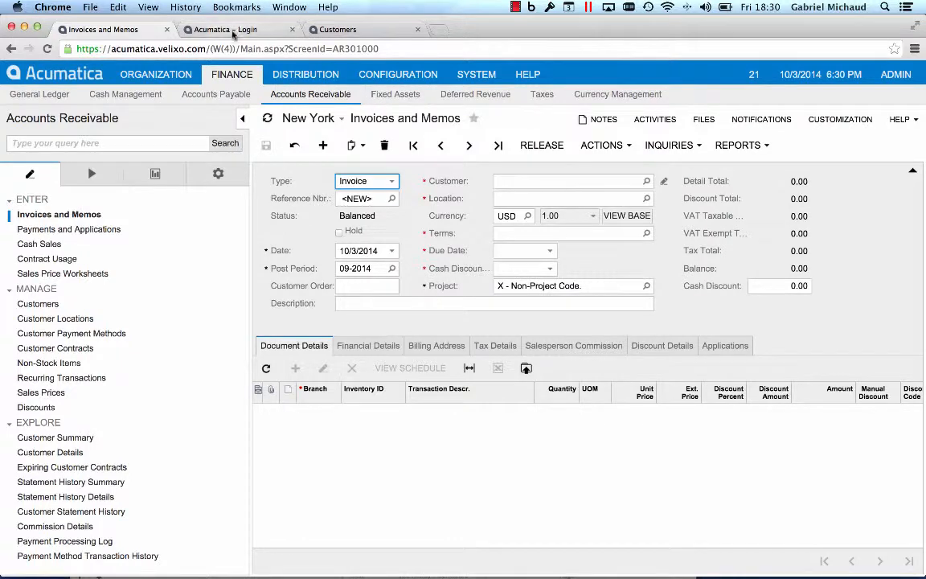
# Sign in as admin on the coffee-branded site and reach its green-themed dashboard
pyautogui.click(228, 29)
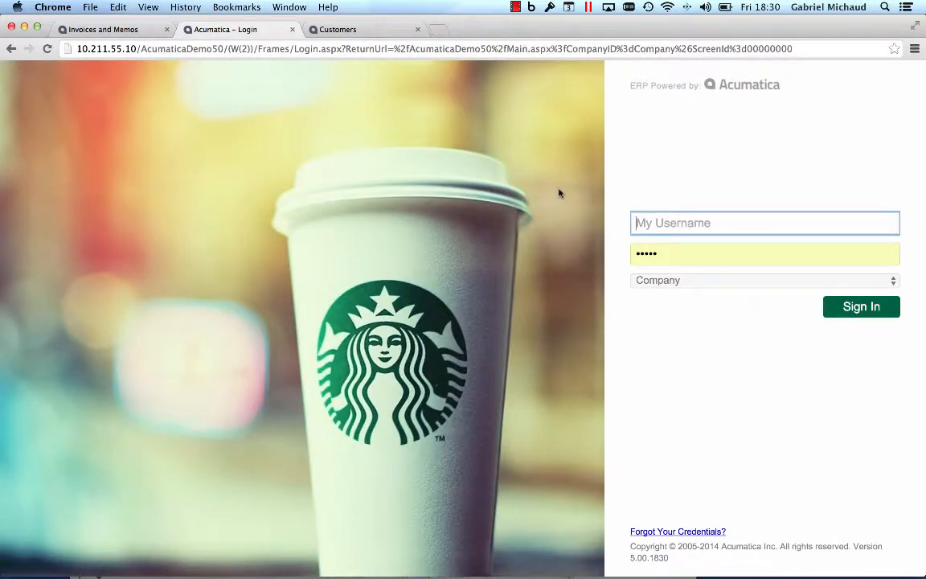
pyautogui.write('admin')
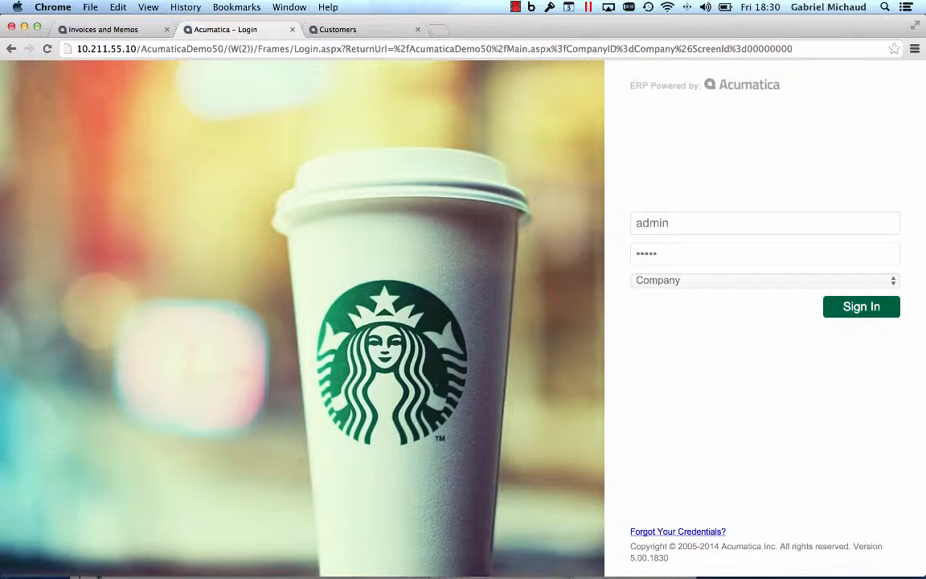
pyautogui.click(861, 305)
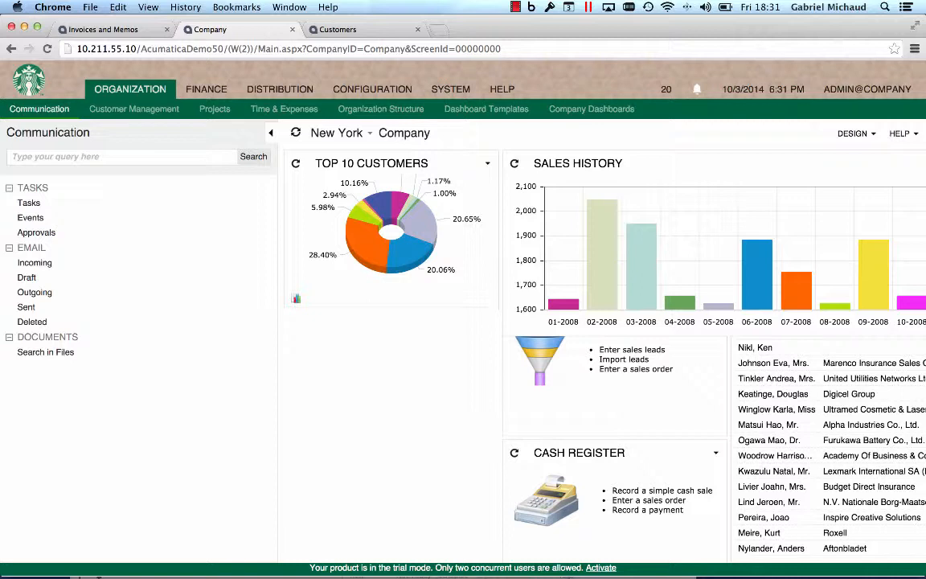
pyautogui.moveTo(470, 121)
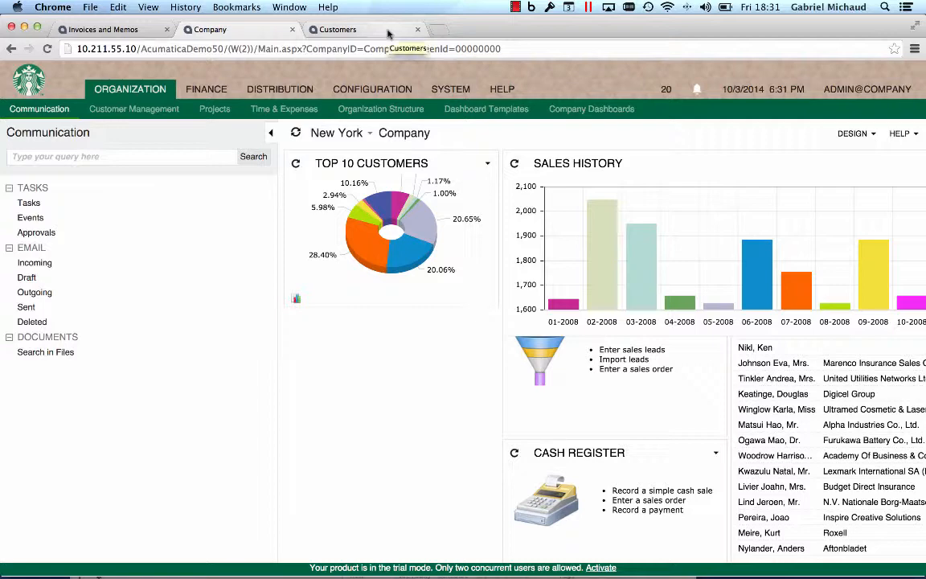
# View the old-UI Customers screen, then return to the cloud site's Invoices and Memos form
pyautogui.click(354, 29)
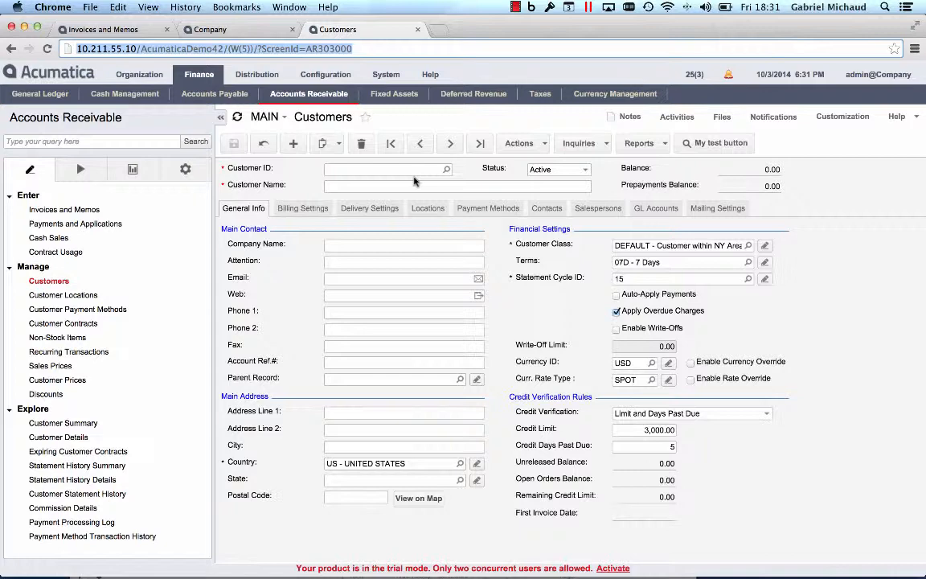
pyautogui.click(58, 213)
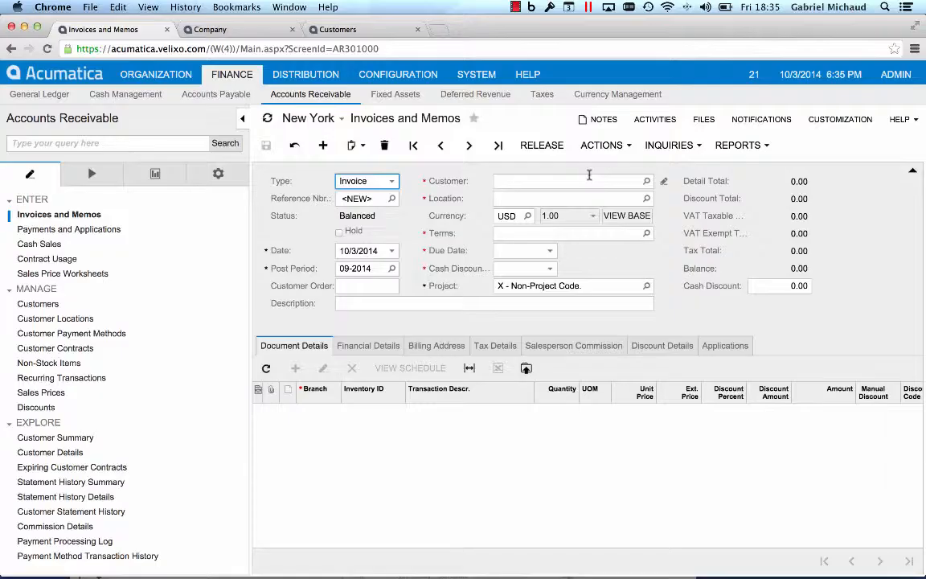
# Show the Customers list and quick-search 'ABC Stu' to isolate ABC Studios Inc
pyautogui.click(38, 303)
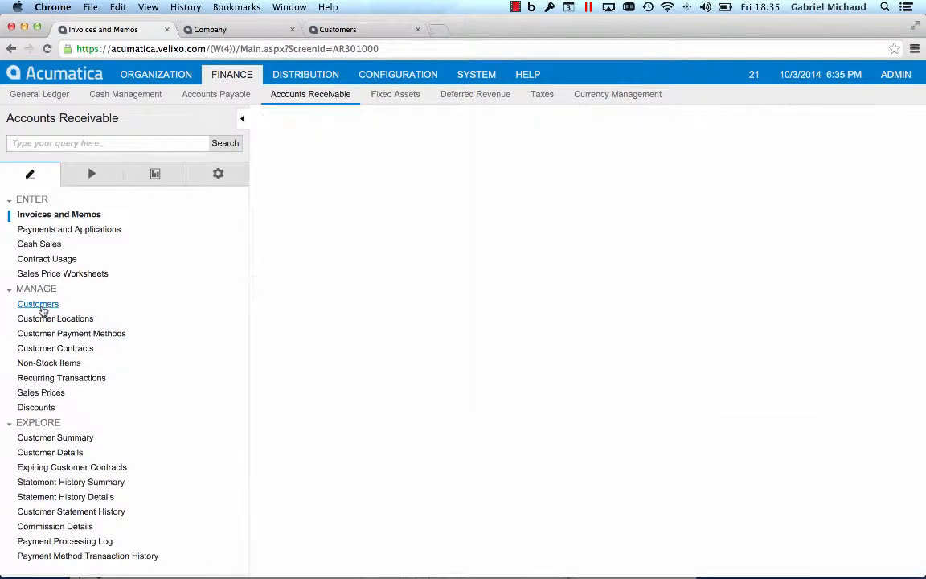
pyautogui.click(39, 304)
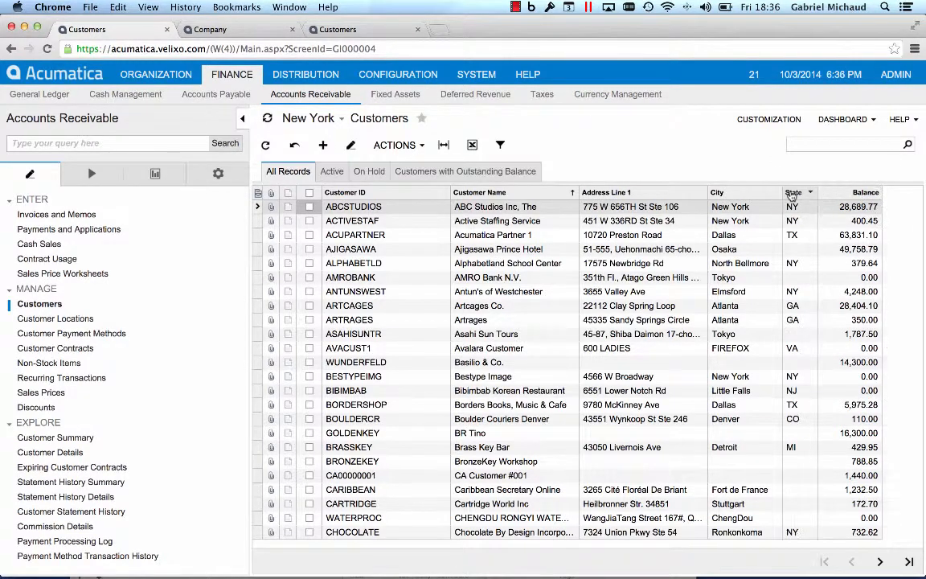
pyautogui.click(849, 143)
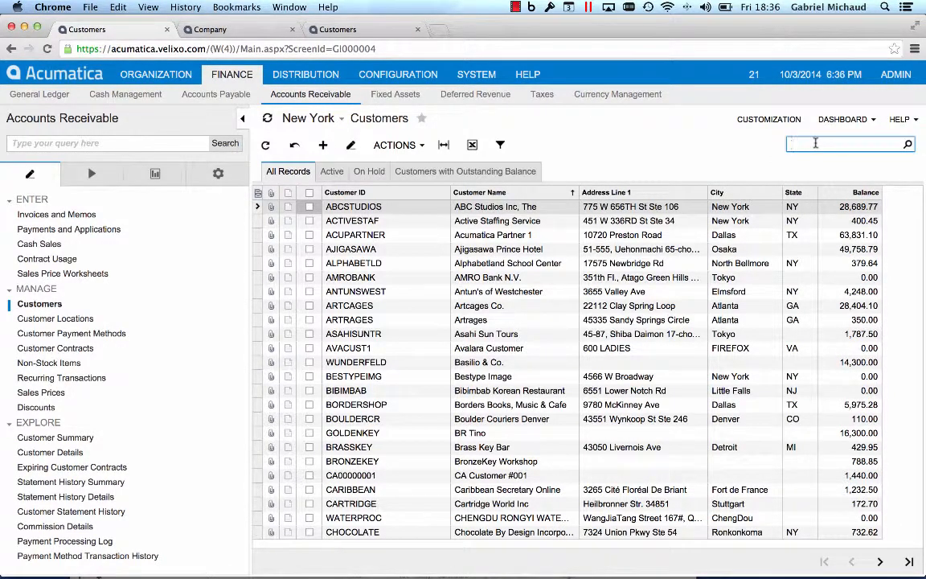
pyautogui.write('ABC Stu')
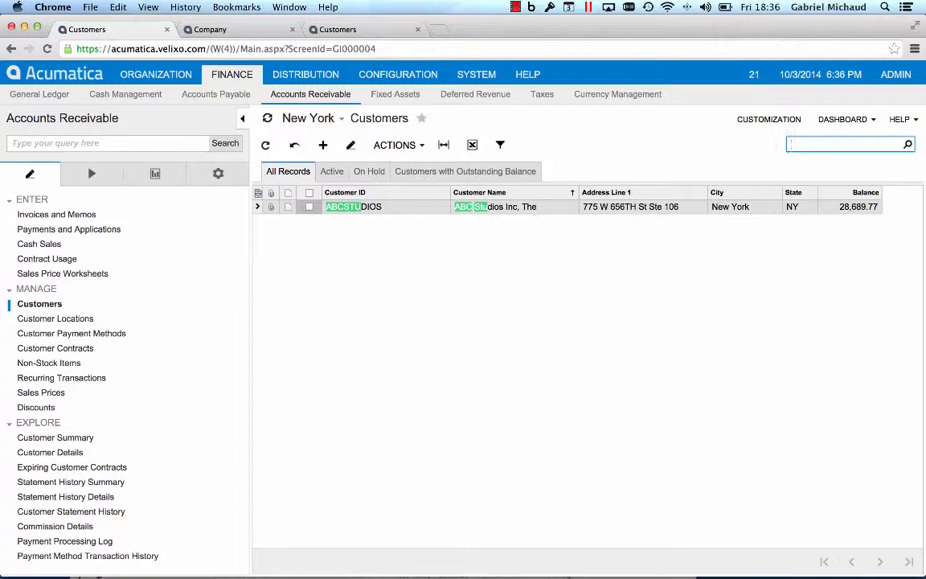
# Cycle the All, Active and On Hold filter views, ending on Customers with Outstanding Balance
pyautogui.click(331, 171)
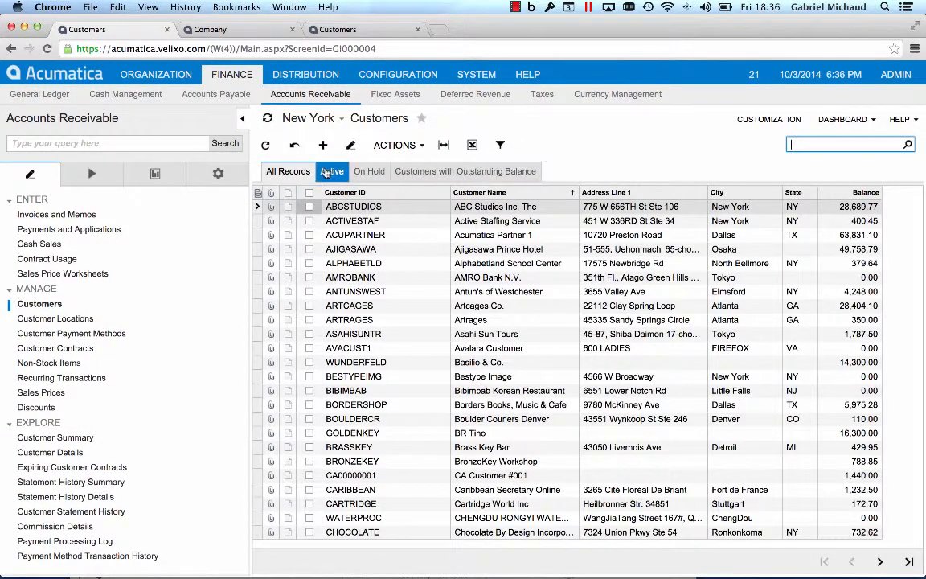
pyautogui.click(370, 170)
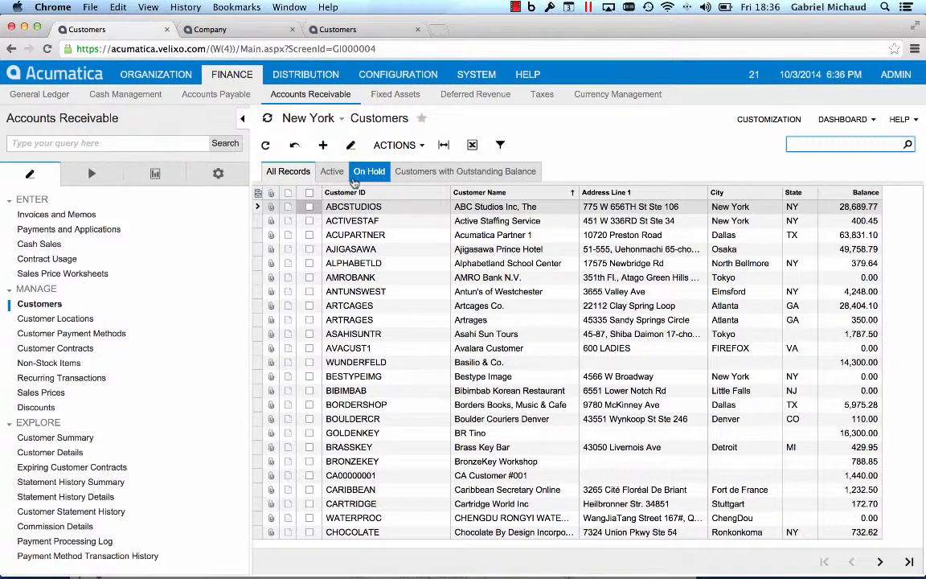
pyautogui.click(332, 171)
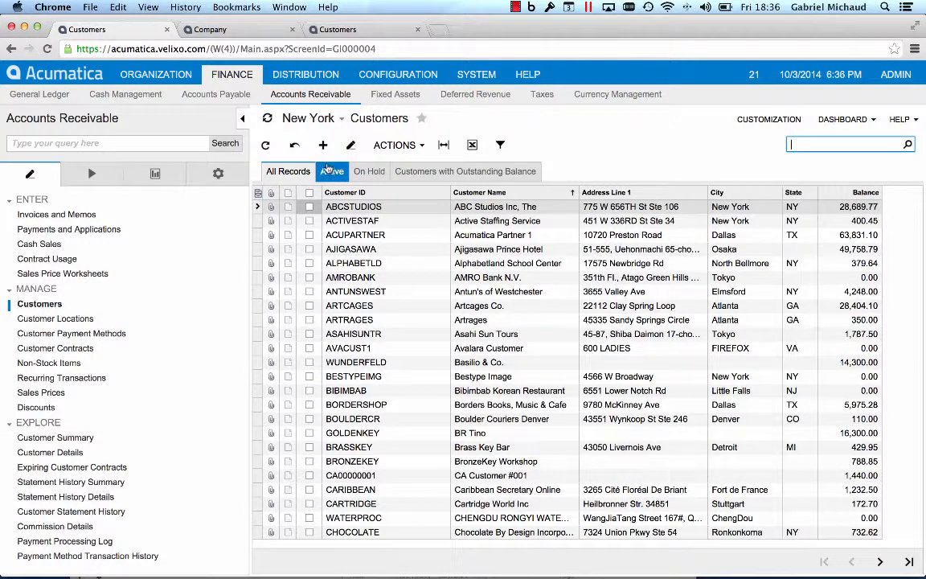
pyautogui.click(369, 170)
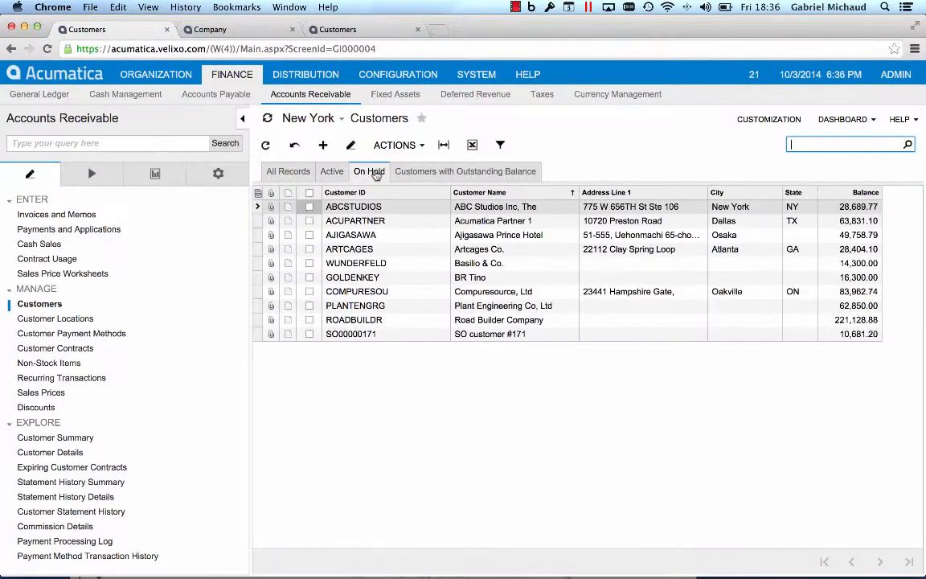
pyautogui.click(465, 170)
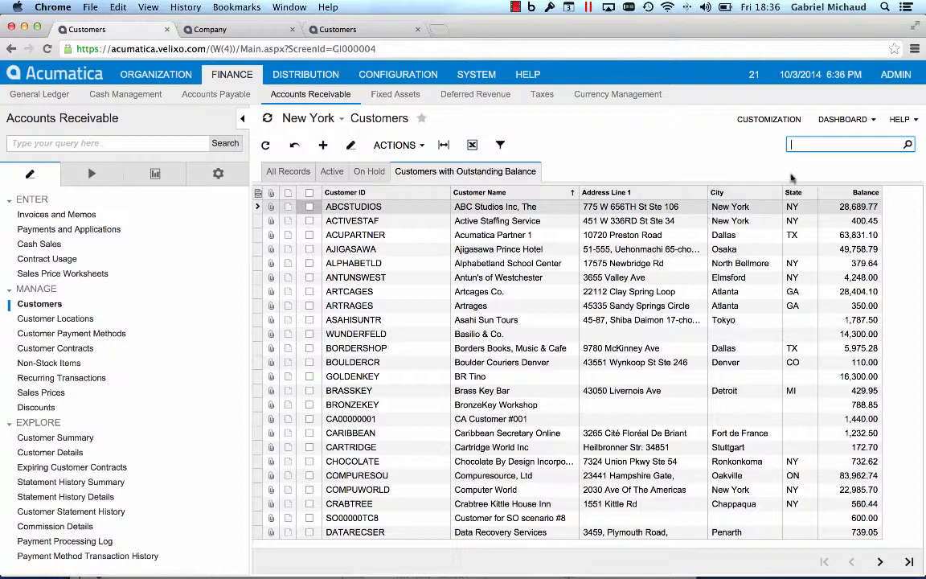
# Search the customers for 'New York' and land on the Computer World record
pyautogui.write('New')
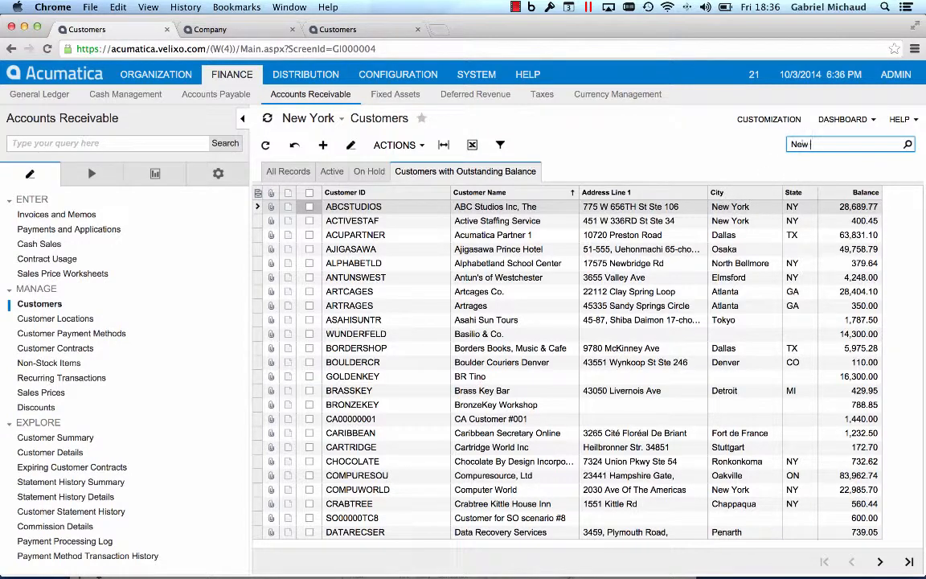
pyautogui.write('New York')
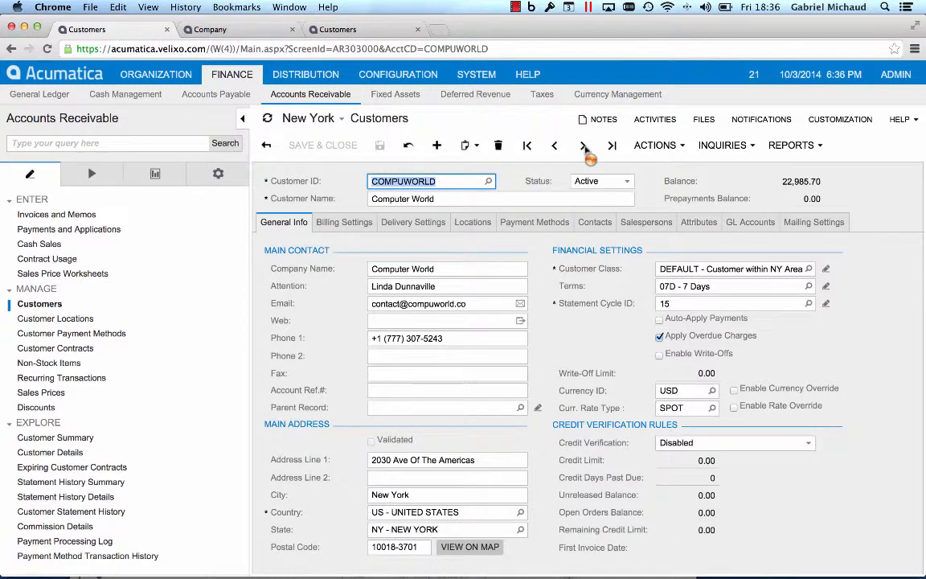
# Page ahead to Culinary Institute and Precision Photos, then discard changes and return to the list
pyautogui.click(582, 145)
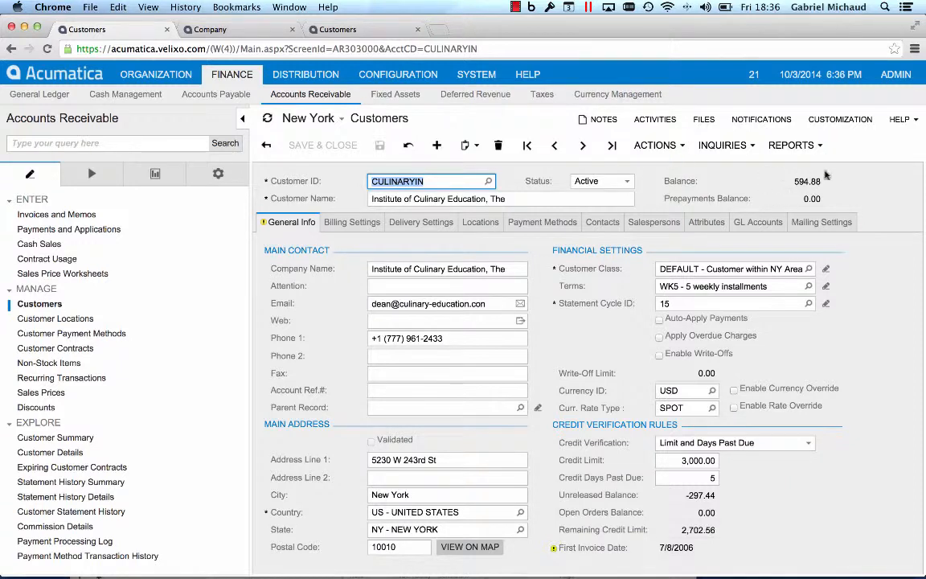
pyautogui.click(582, 144)
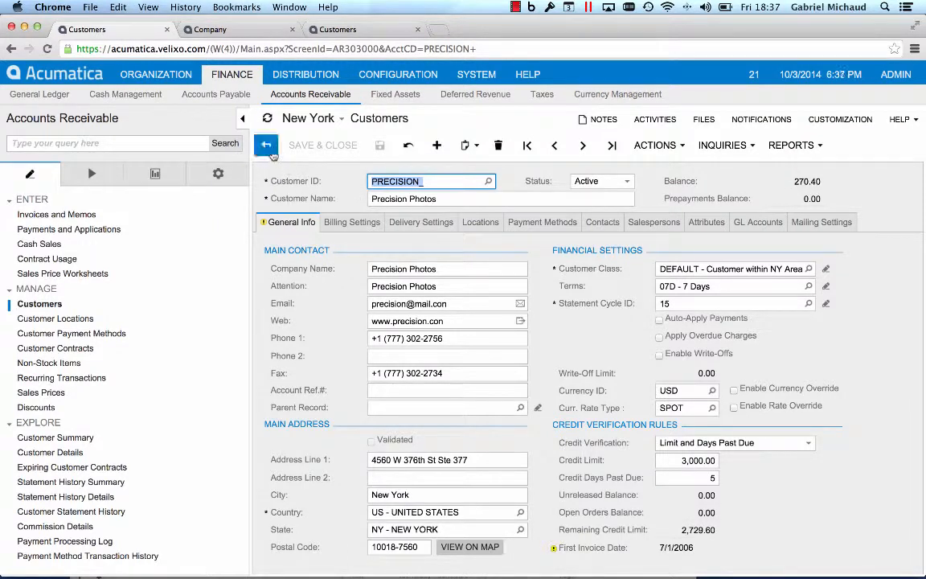
pyautogui.moveTo(266, 144)
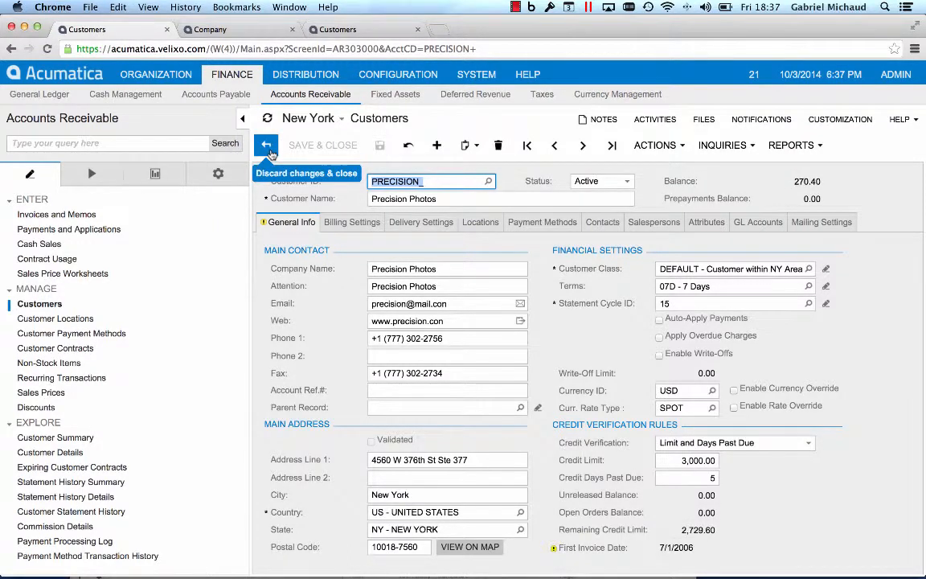
pyautogui.click(267, 145)
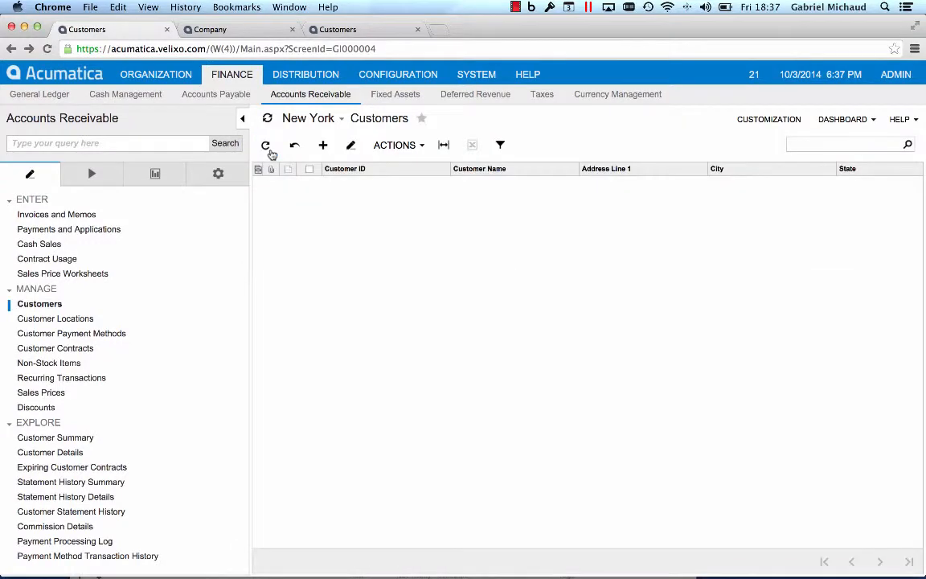